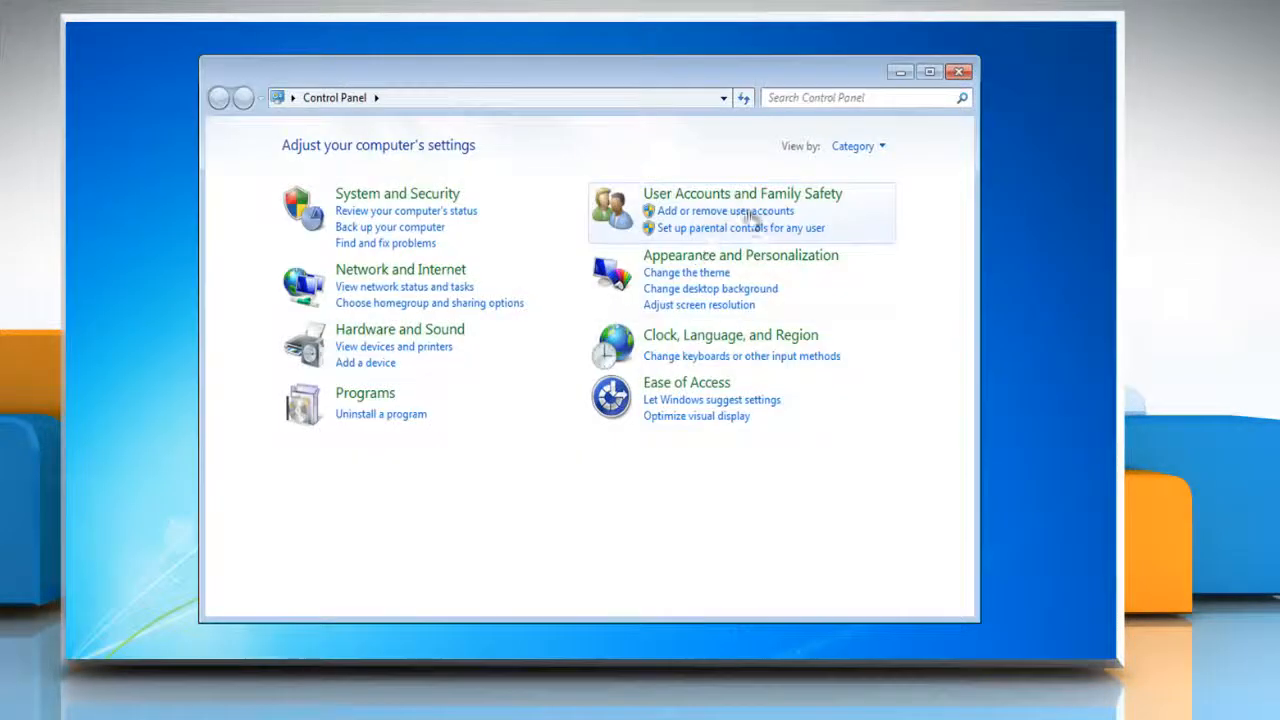
Search Control Panel for 'mouse' and bring up the Mouse Properties window
type("mouse")
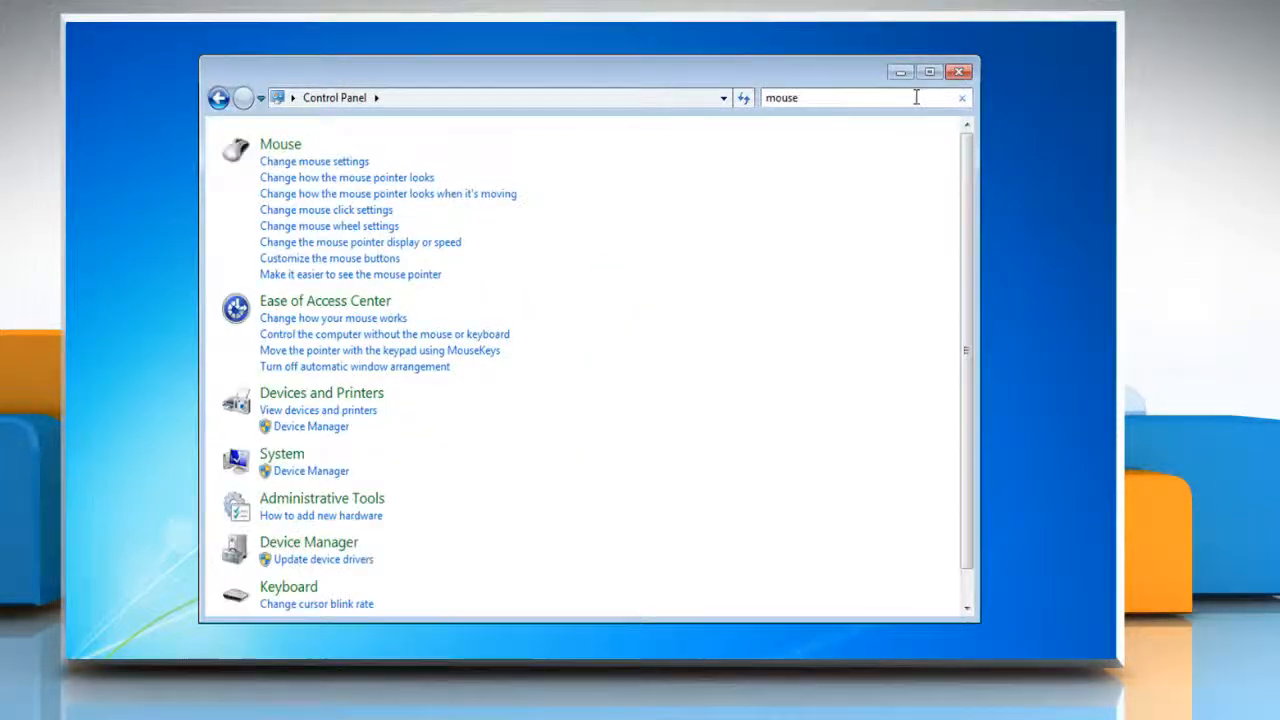
left_click(314, 160)
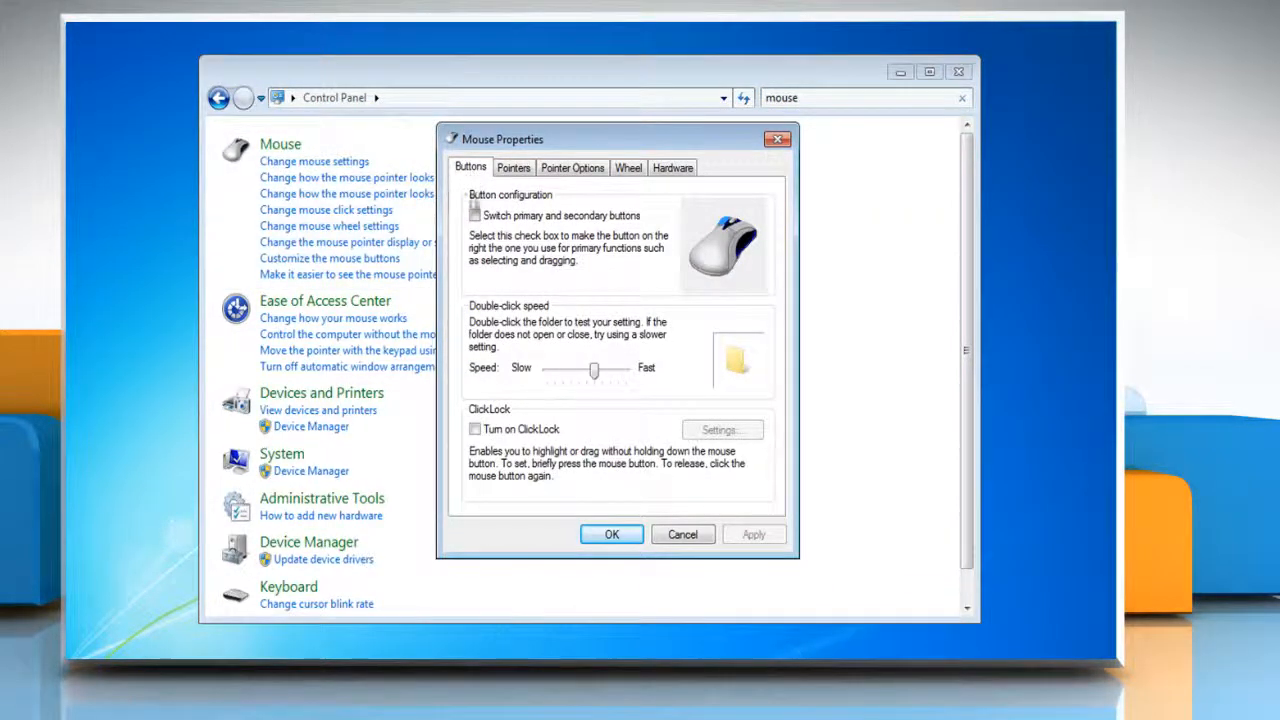
Enable 'Switch primary and secondary buttons' on the Buttons tab
left_click(474, 216)
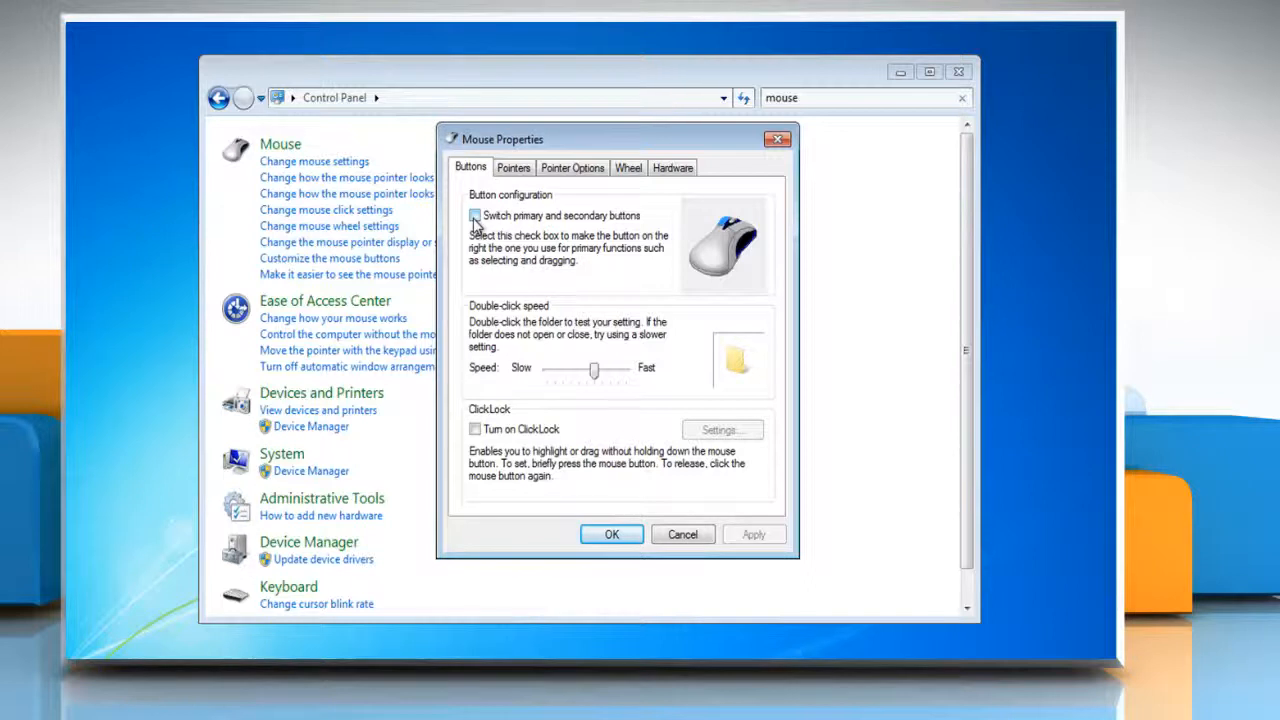
left_click(476, 216)
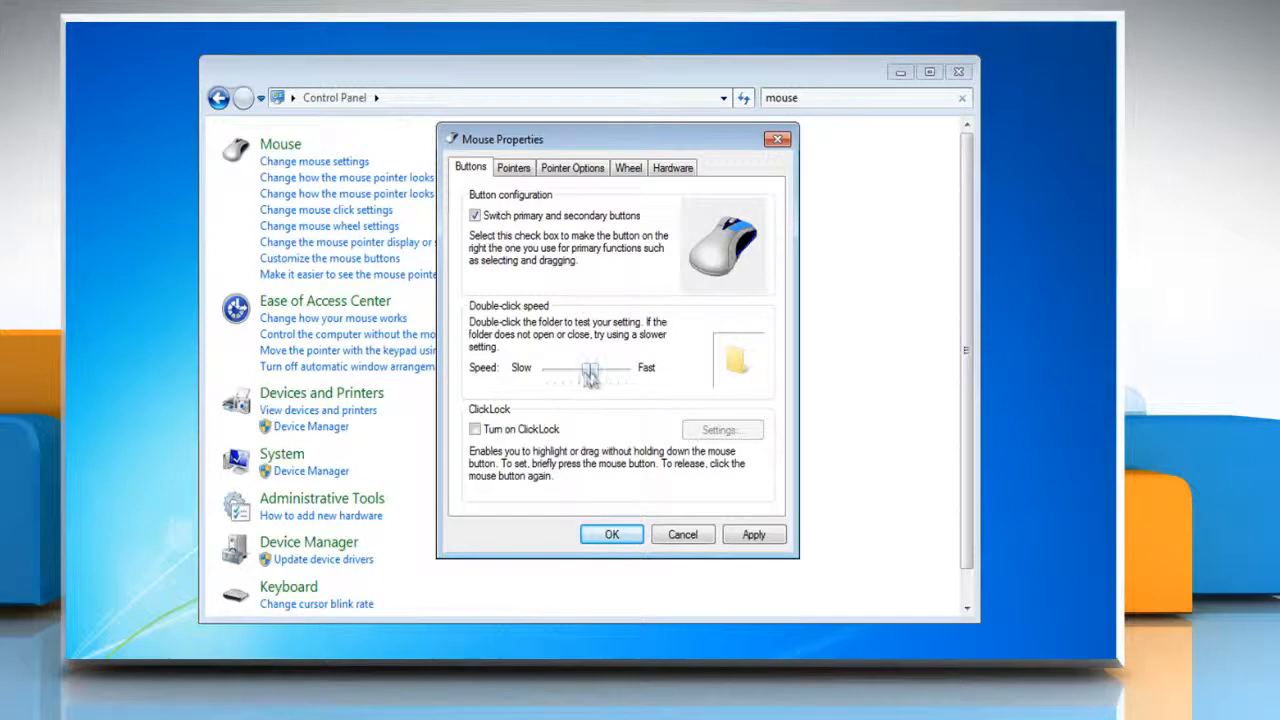
Move double-click speed toward Fast, enable ClickLock, and confirm with OK
left_click_drag(588, 368, 564, 368)
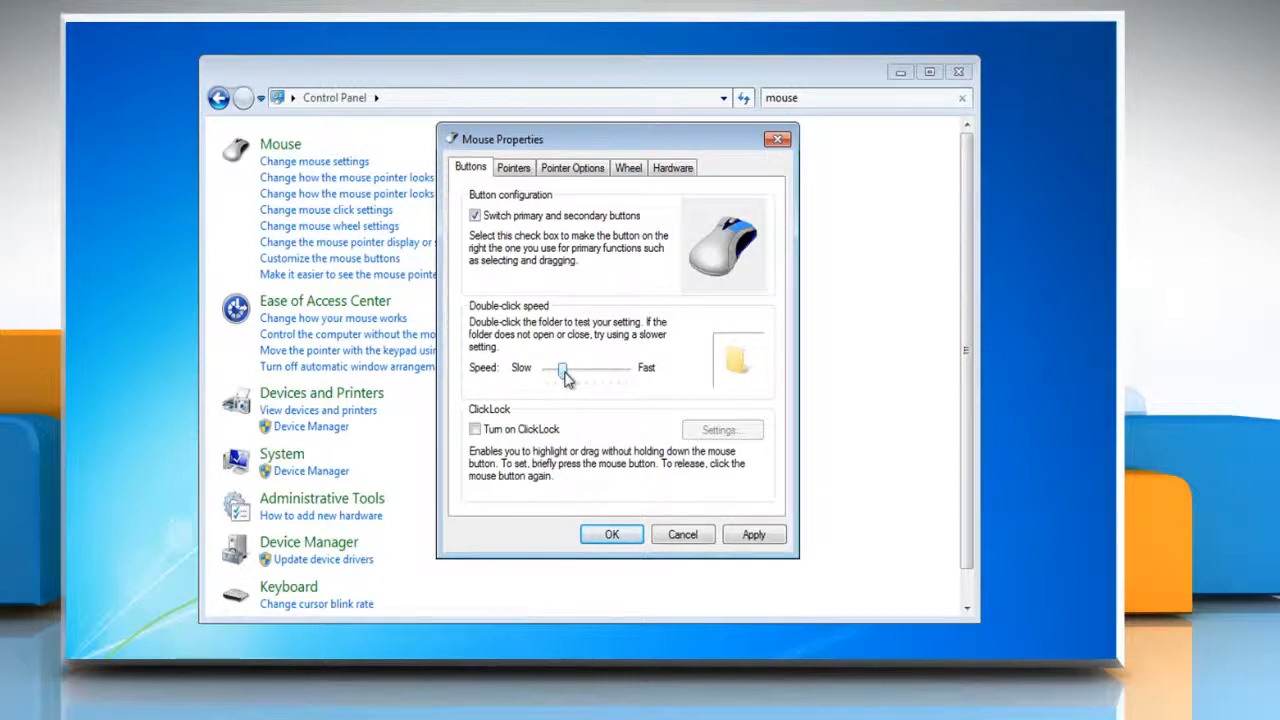
left_click_drag(562, 368, 616, 368)
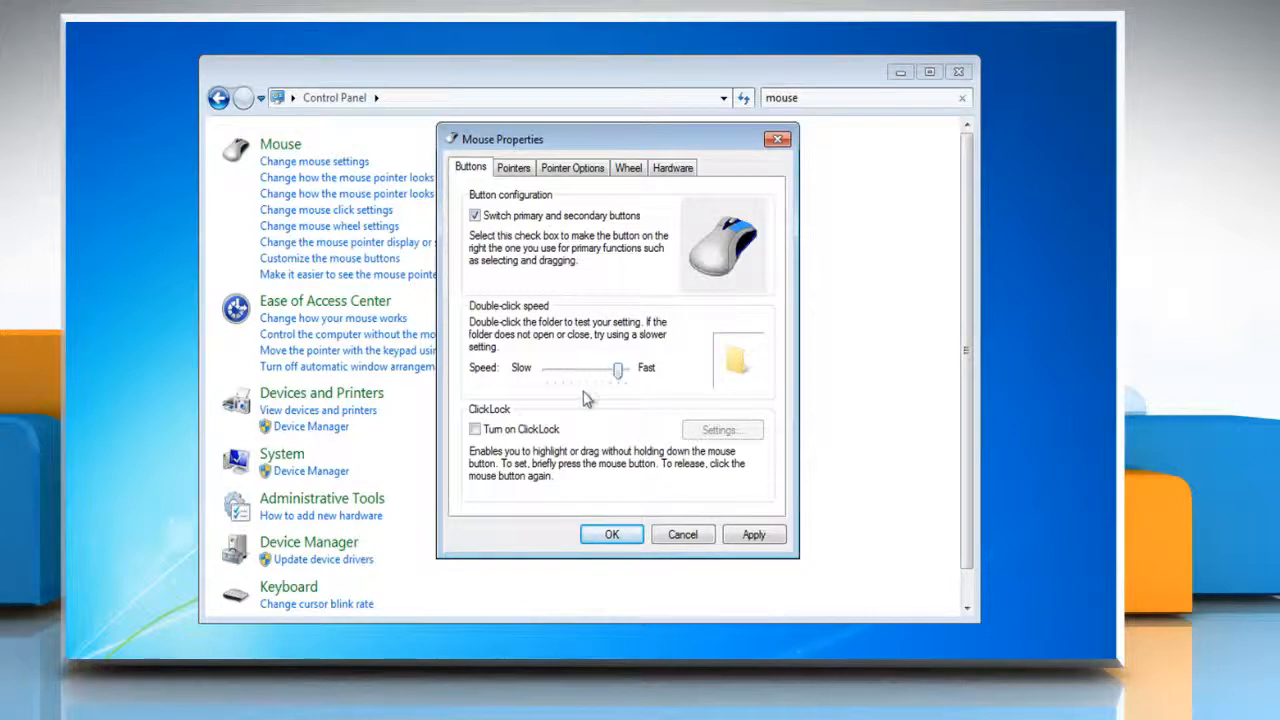
left_click(474, 428)
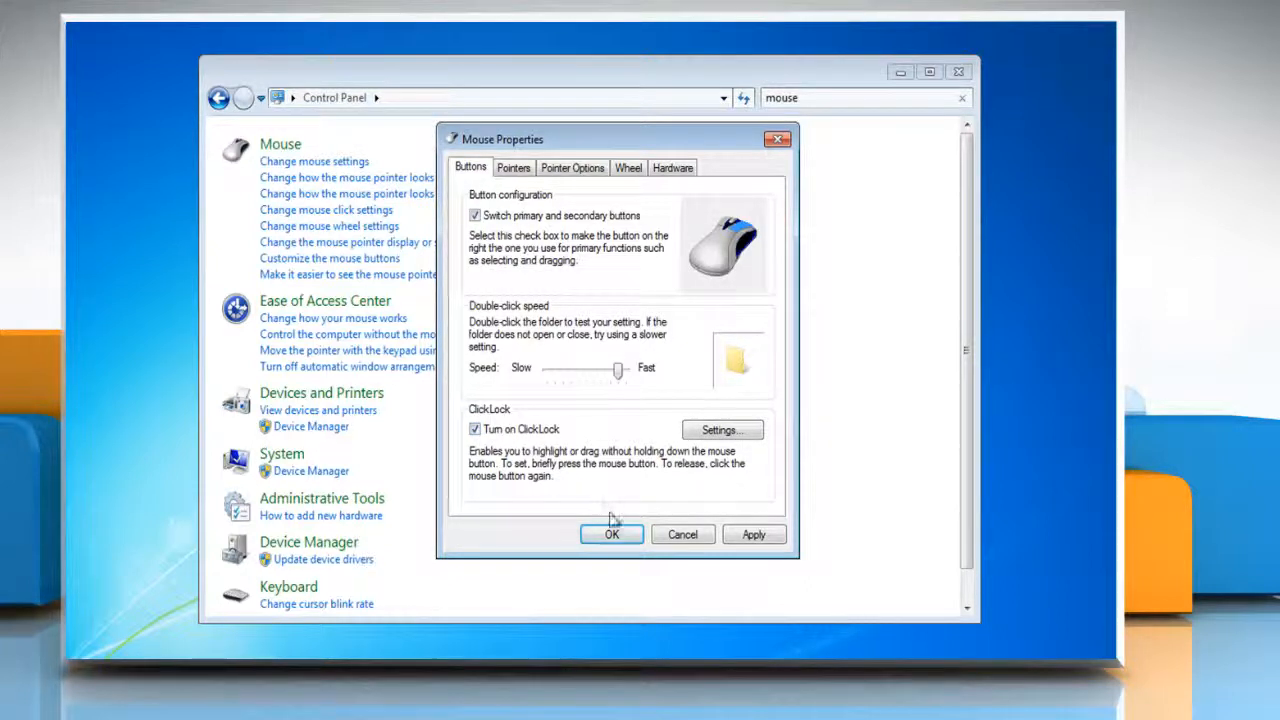
left_click(612, 534)
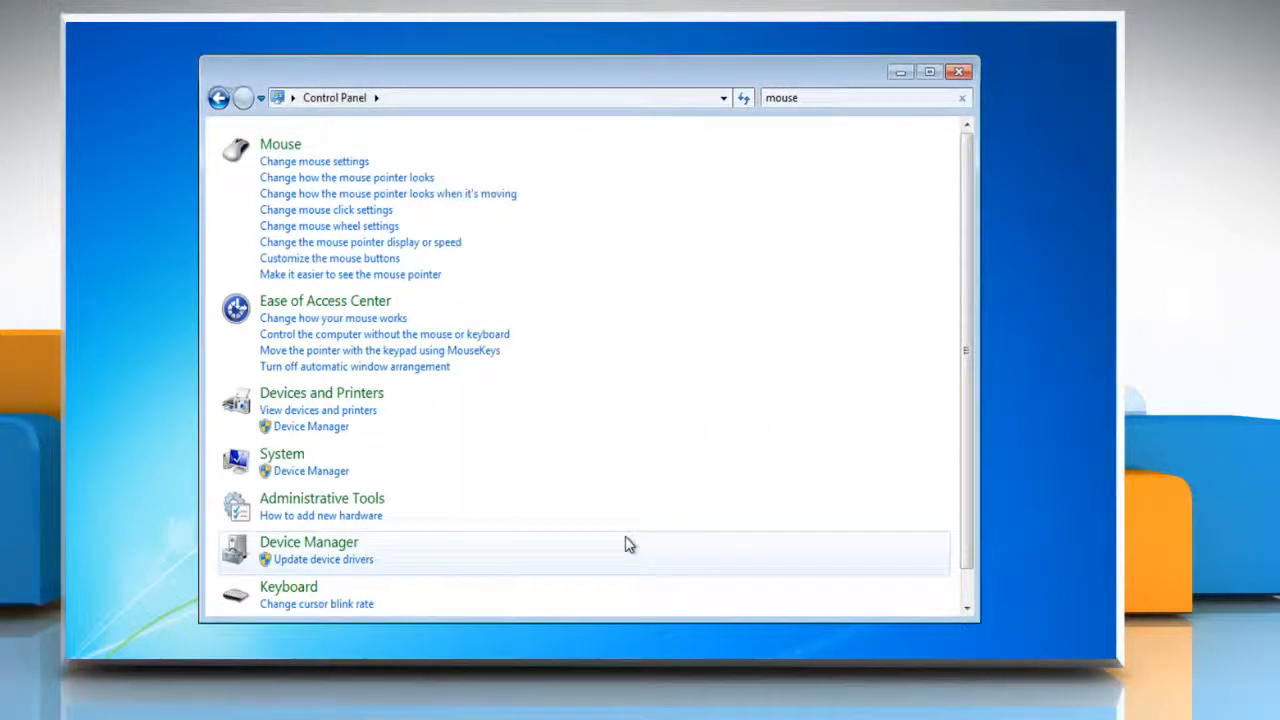